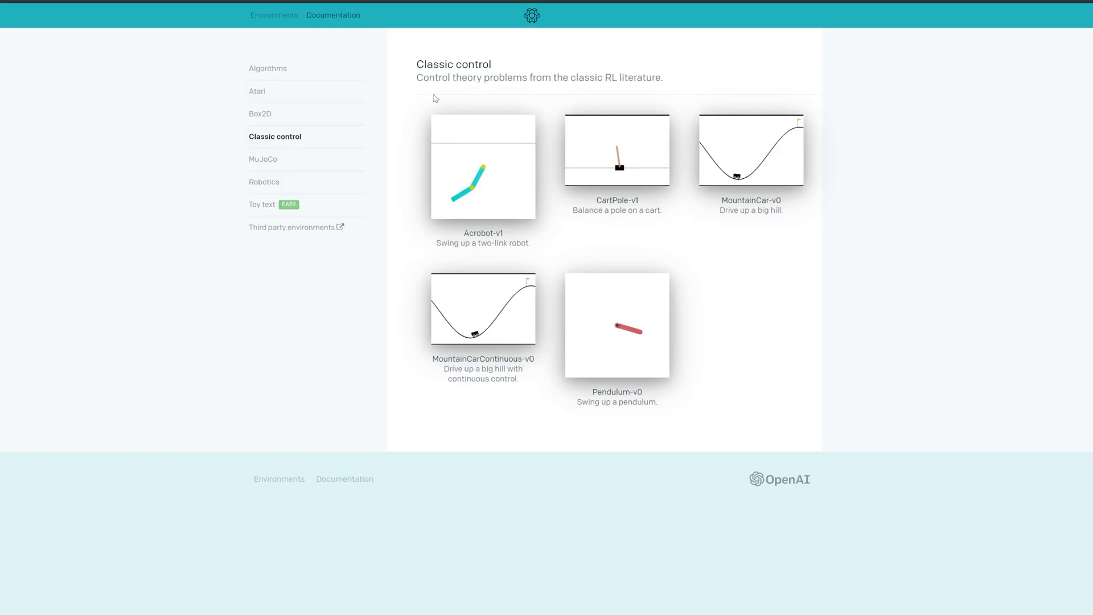
# - Return from the CartPole render window to the Network class code and begin the third layer
pyautogui.click(616, 148)
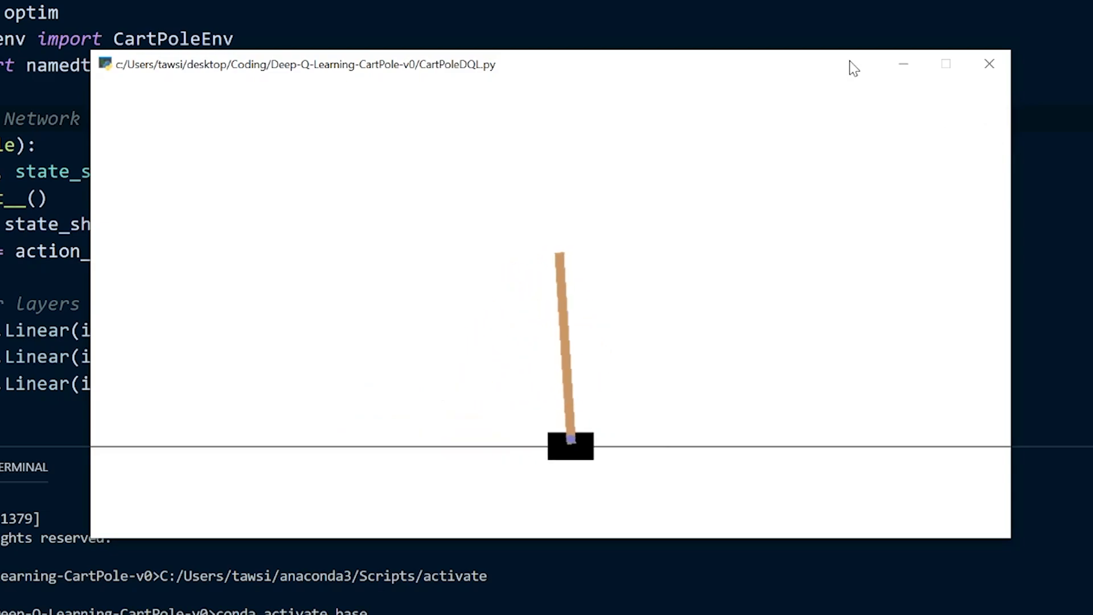
pyautogui.write('n')
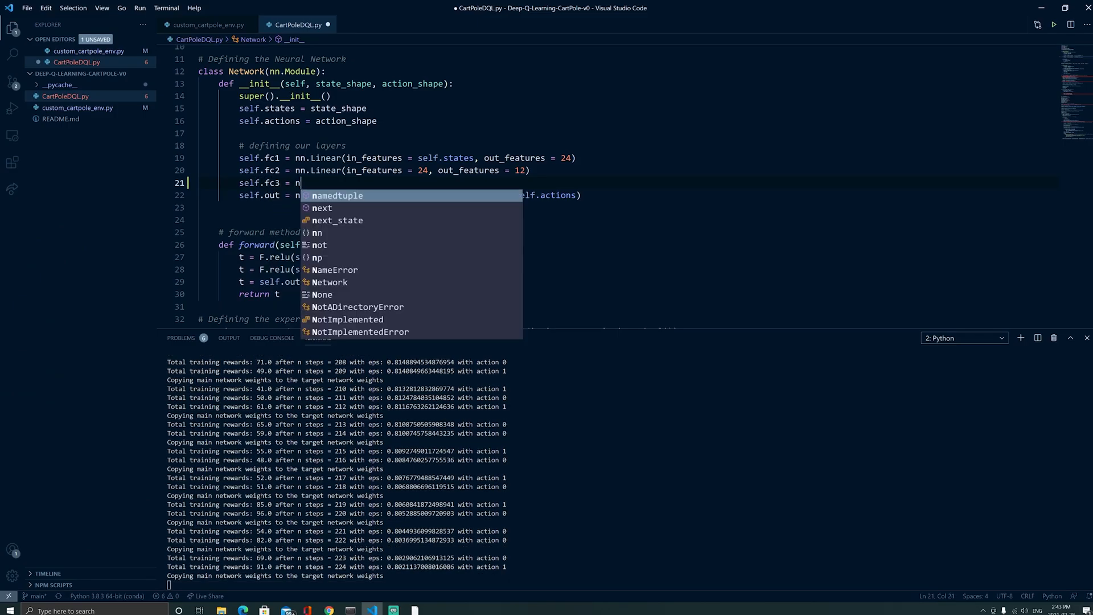